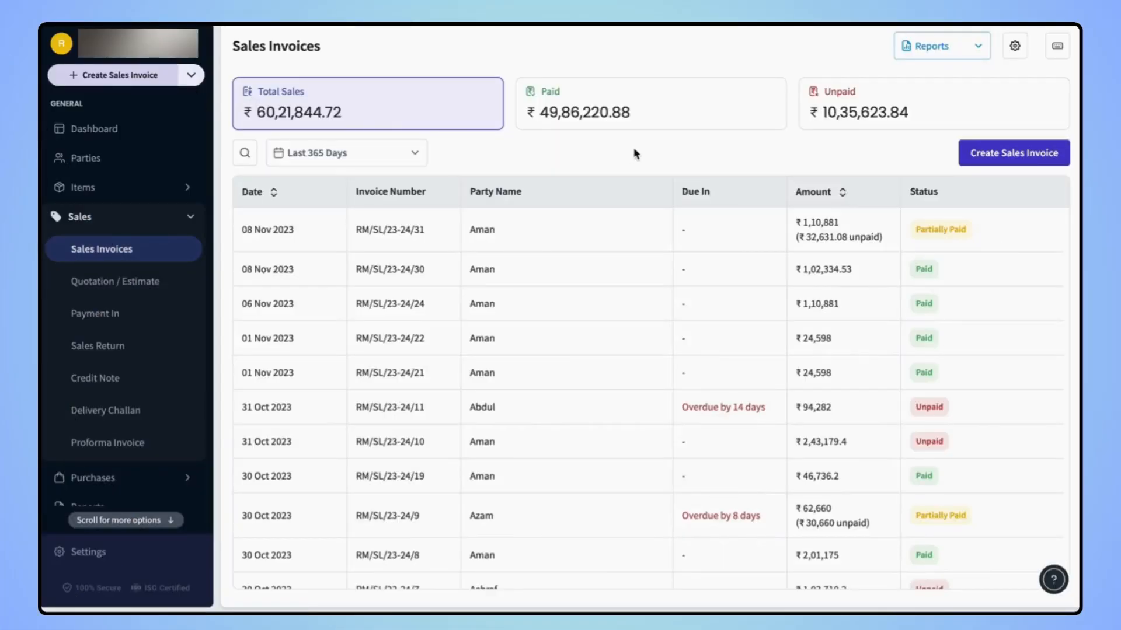
mouse_move(930, 45)
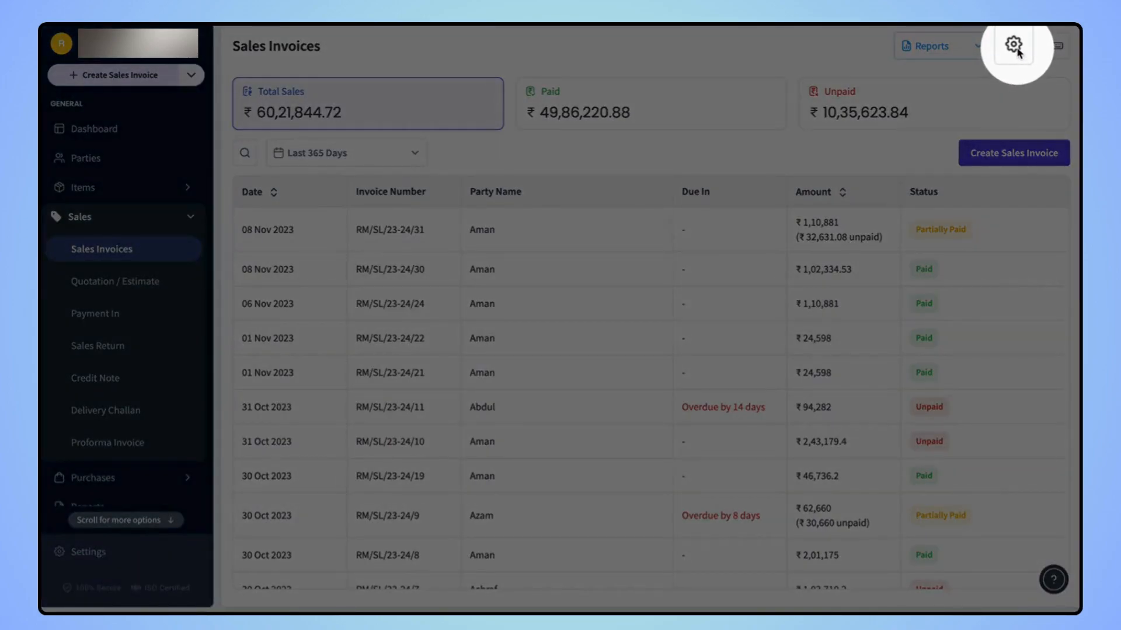
Bring up Quick Invoice Settings showing the TR/SI prefix, sequence 1 and Stylish theme
left_click(1013, 46)
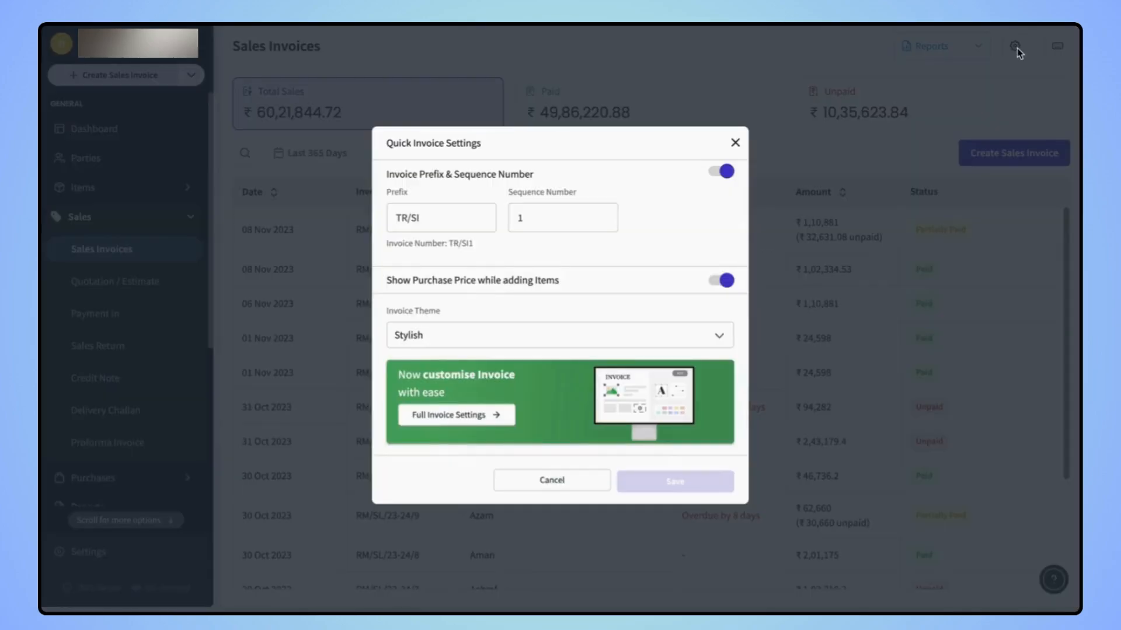
mouse_move(650, 244)
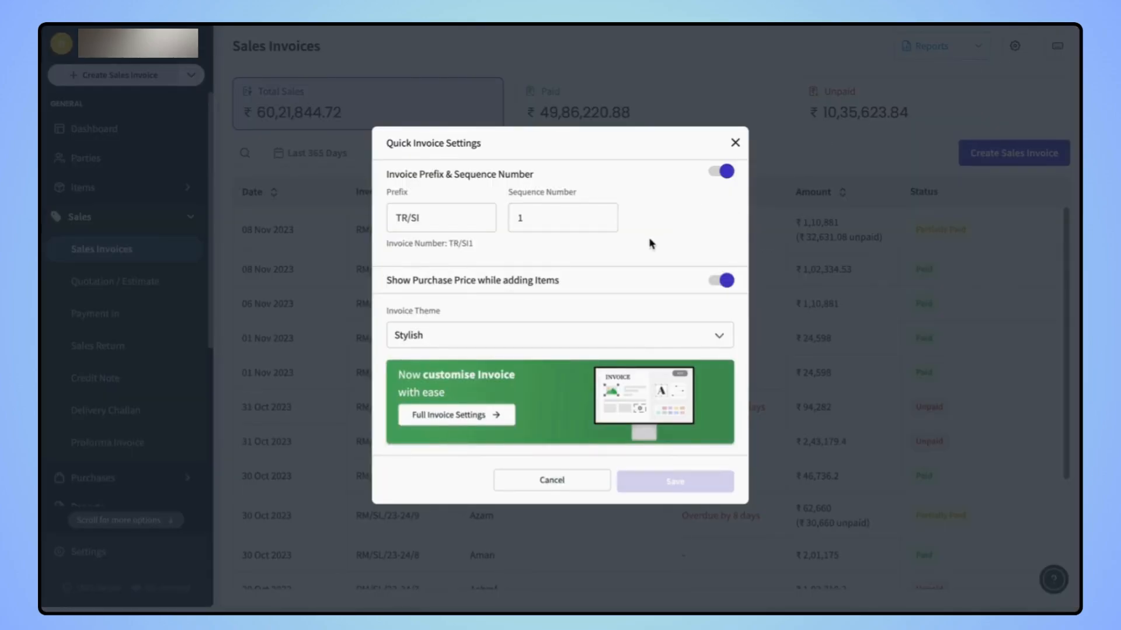
mouse_move(448, 421)
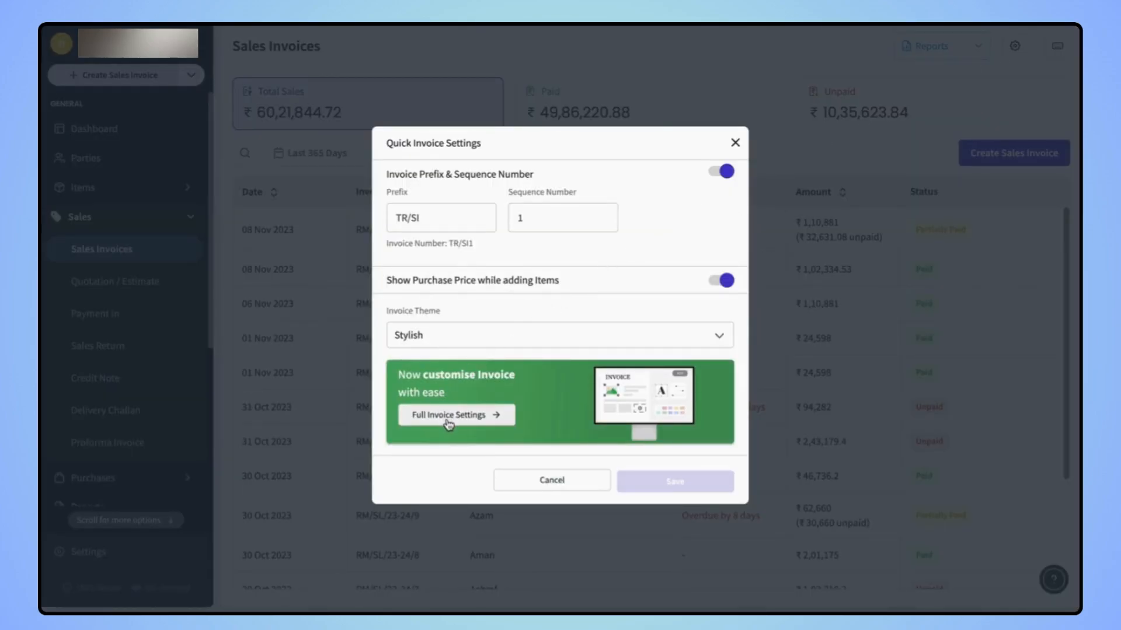
left_click(448, 414)
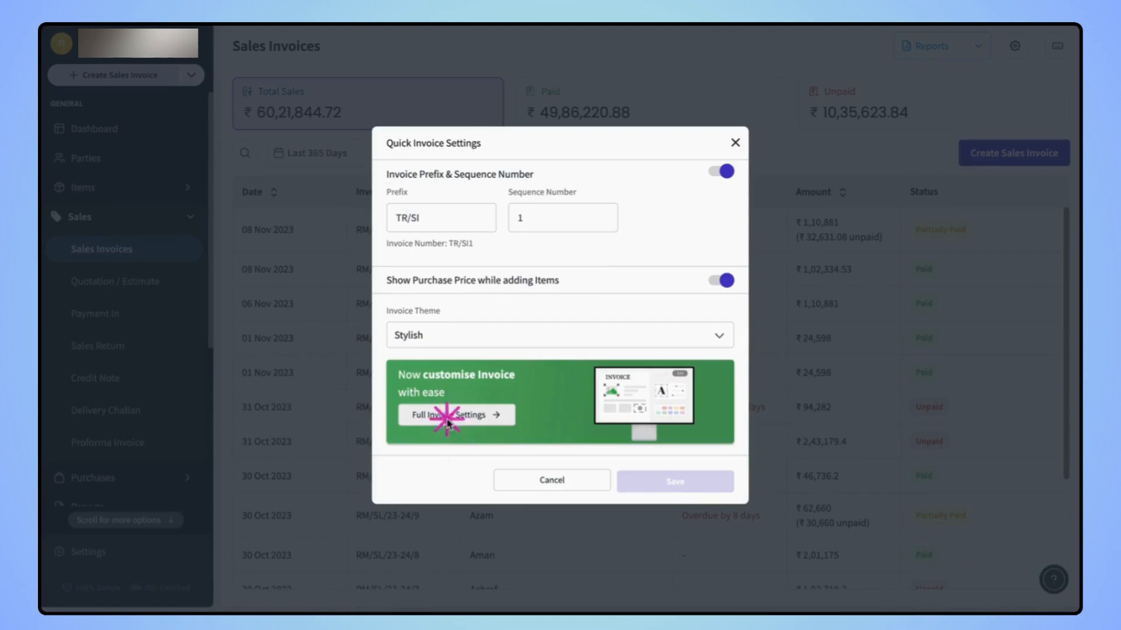
Go to the full Invoice Settings and expand Miscellaneous Details with the Union Bank account
left_click(451, 414)
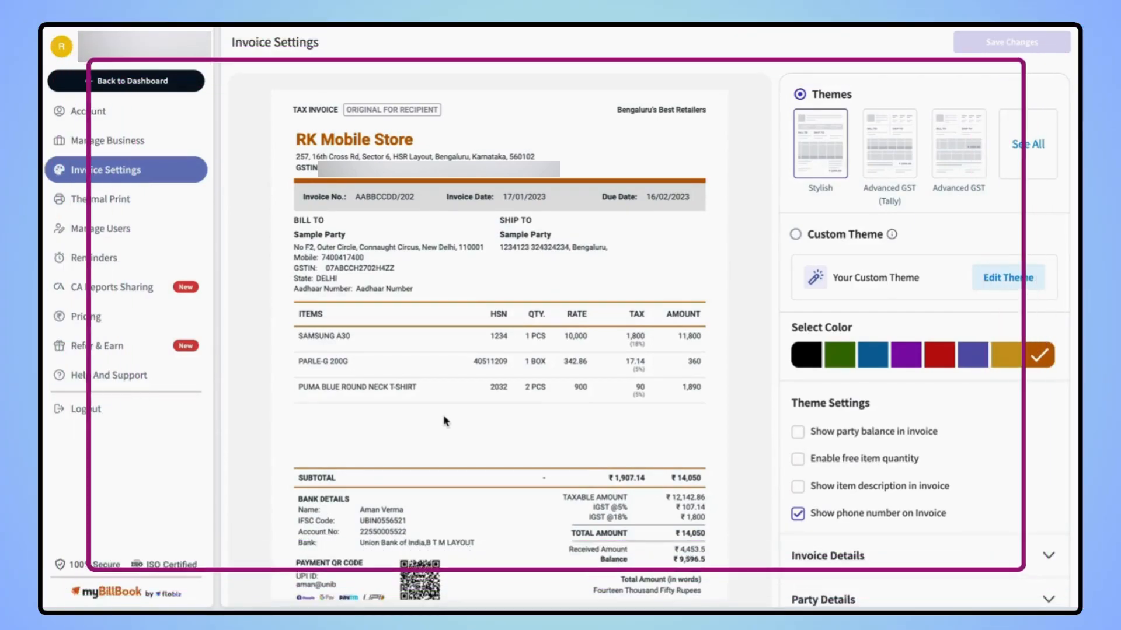
mouse_move(702, 352)
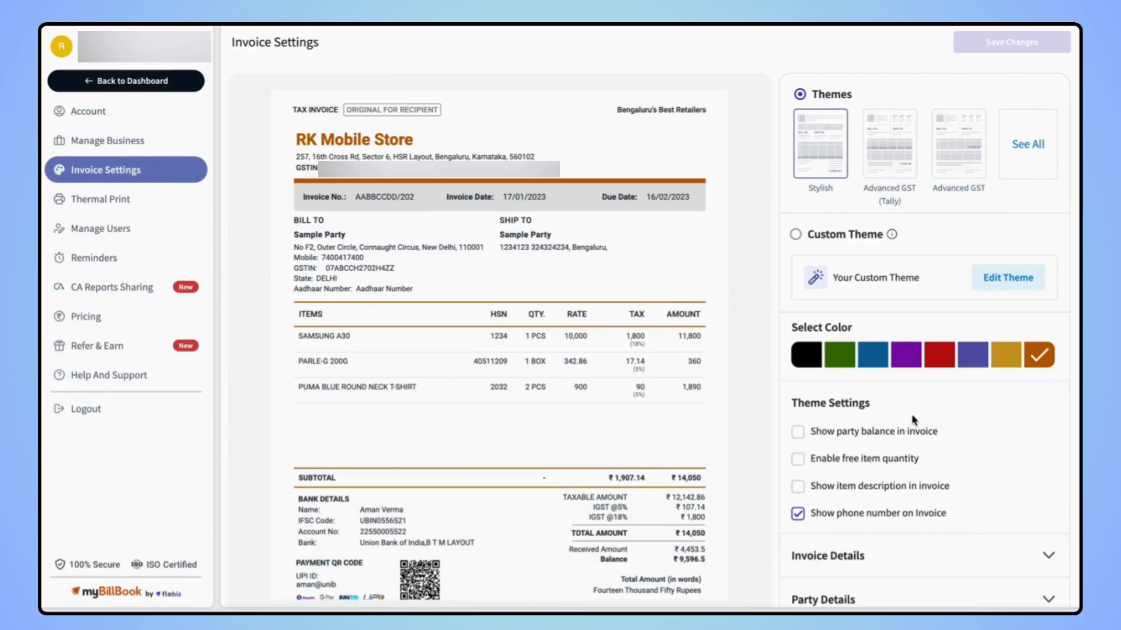
scroll("down", 3)
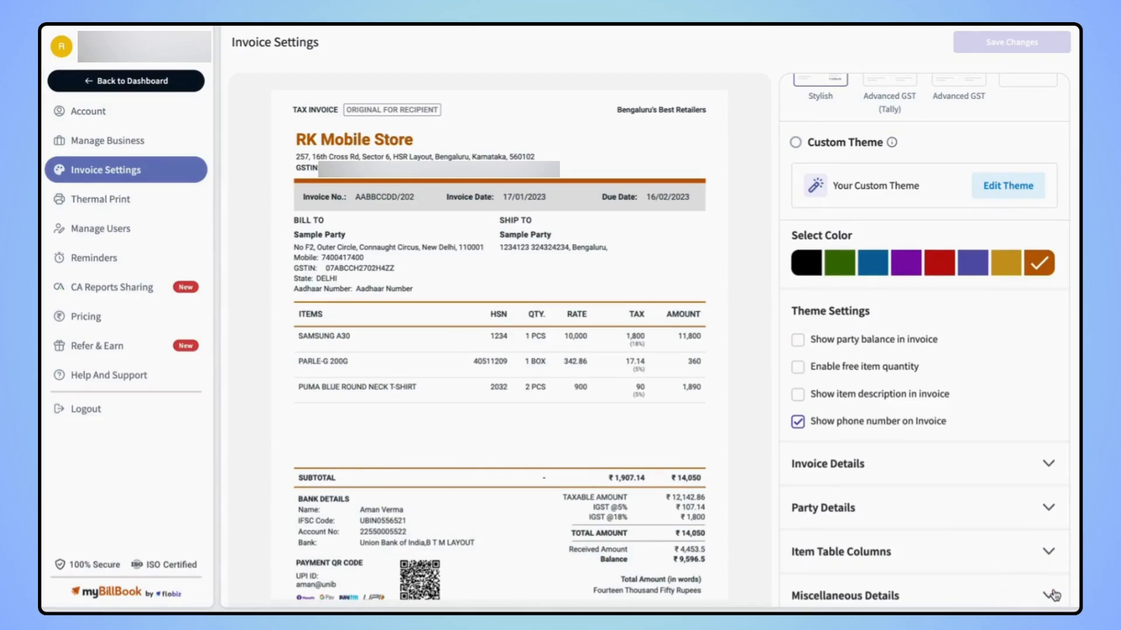
scroll("down", 3)
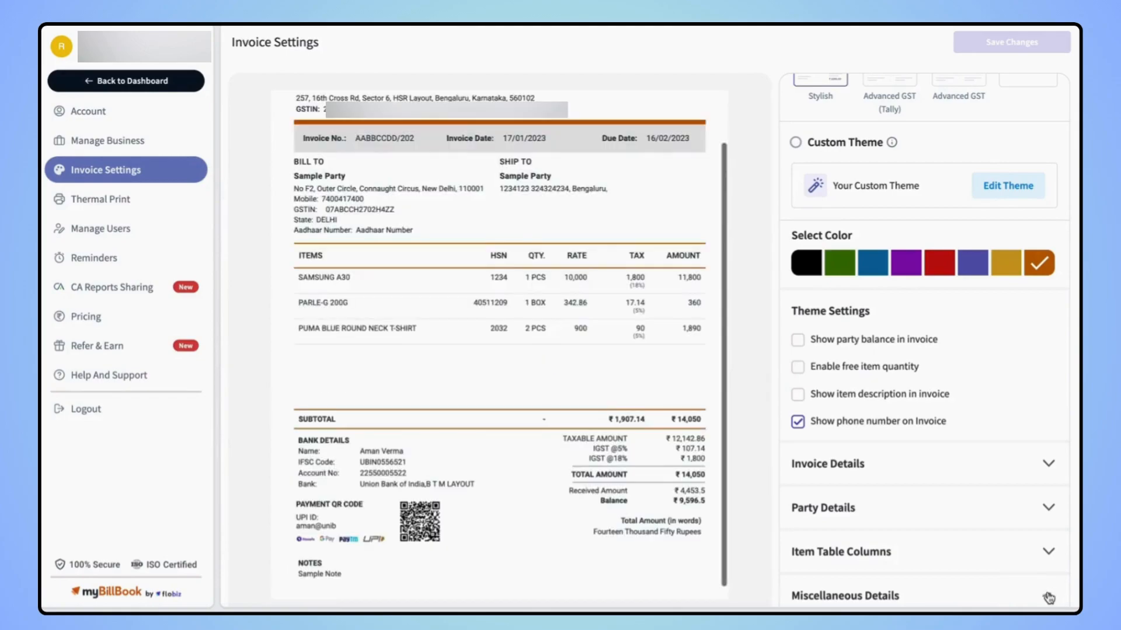
left_click(845, 596)
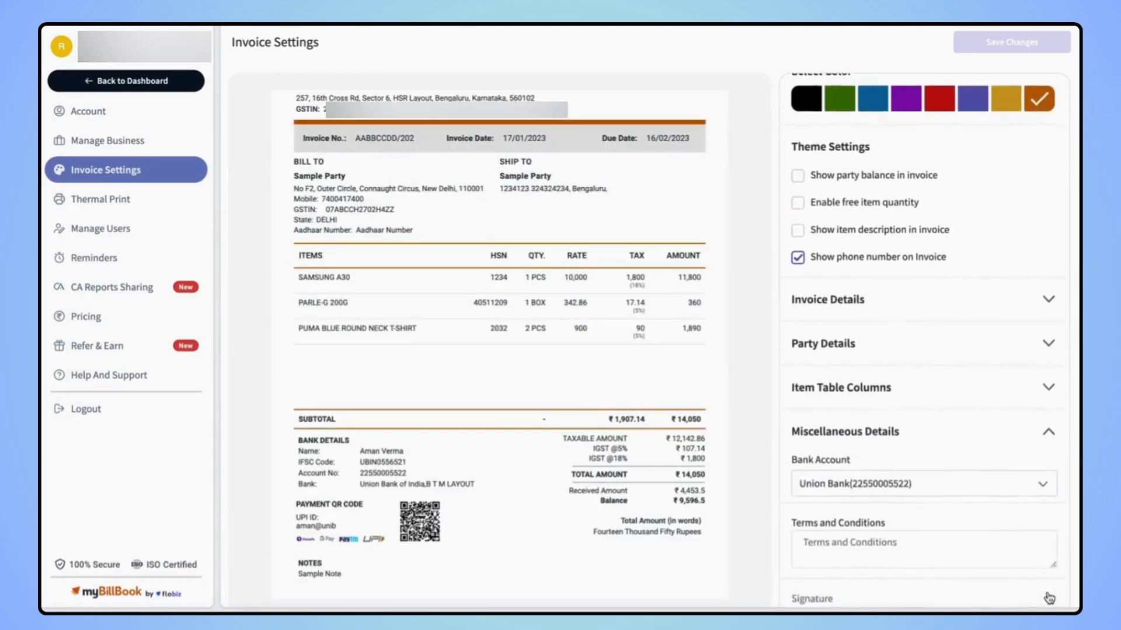
Set Signature to Leave Empty Space so the preview shows a blank authorised signatory box
scroll("down", 3)
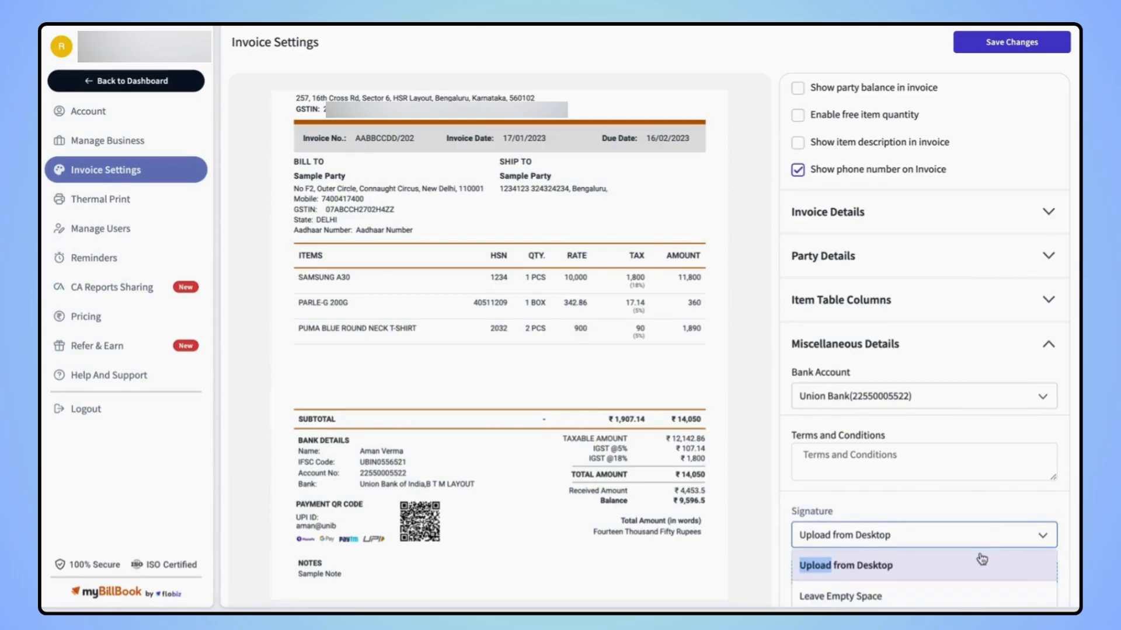
mouse_move(936, 568)
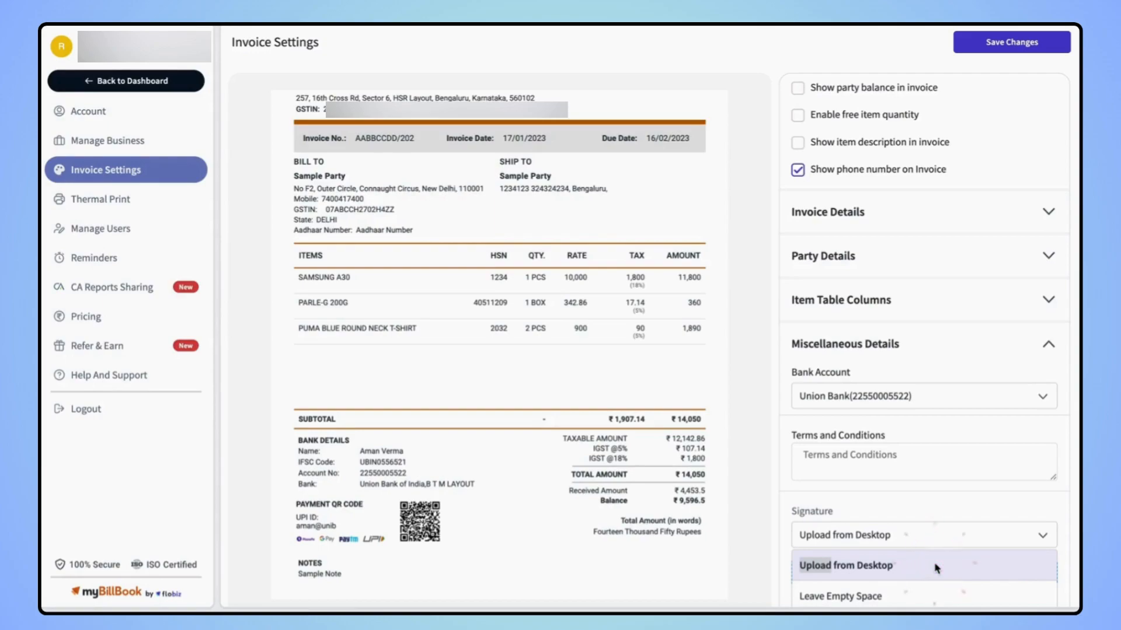
mouse_move(925, 600)
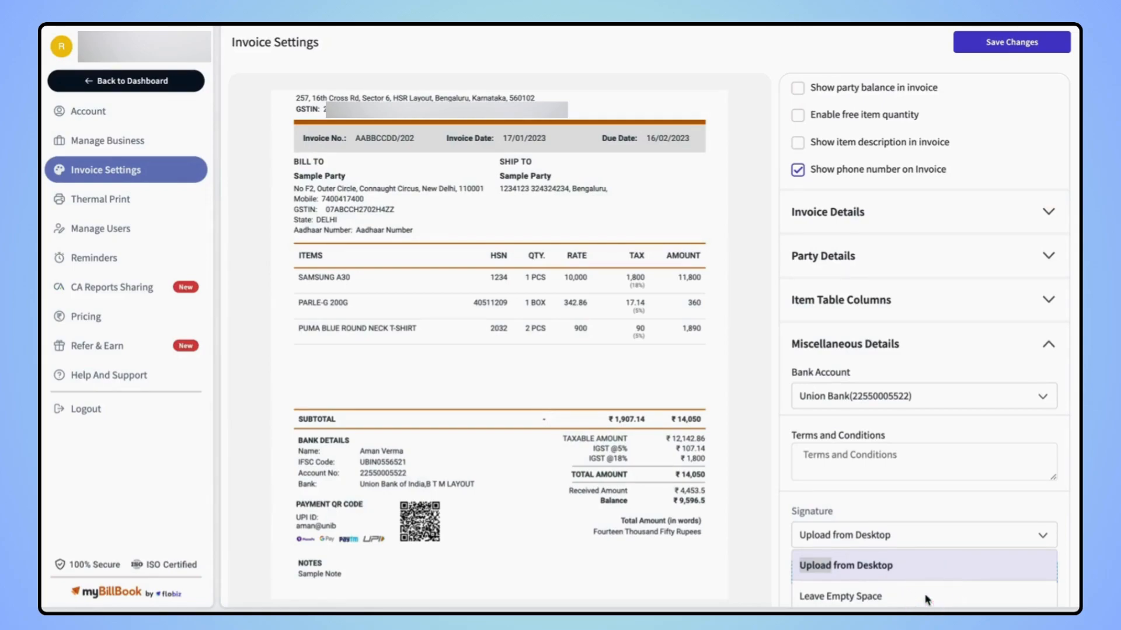
mouse_move(861, 607)
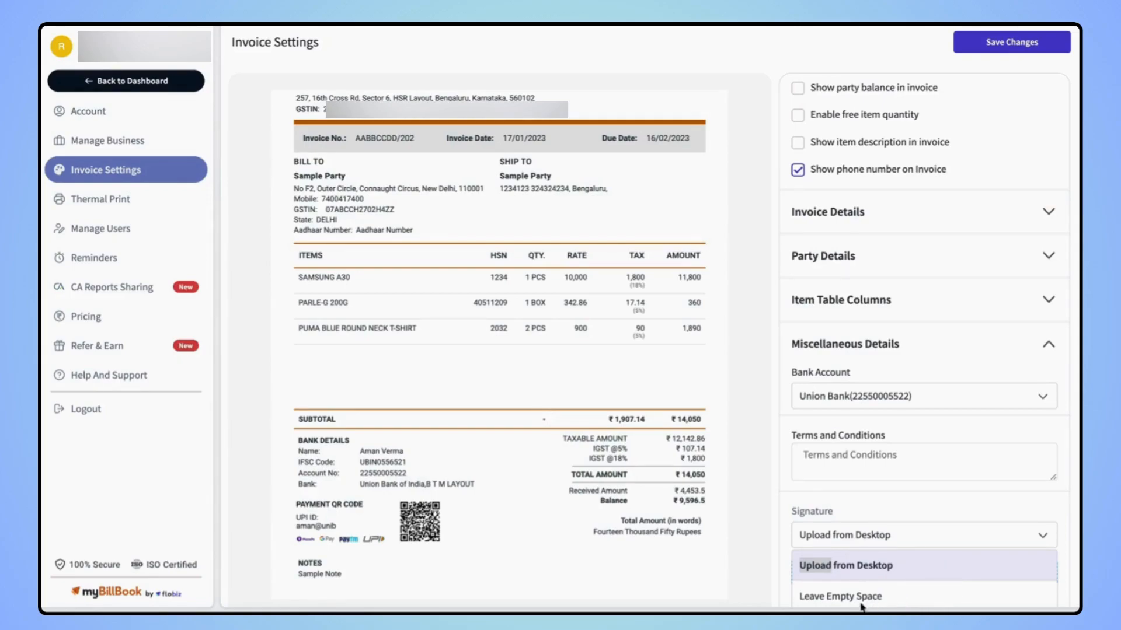
left_click(839, 597)
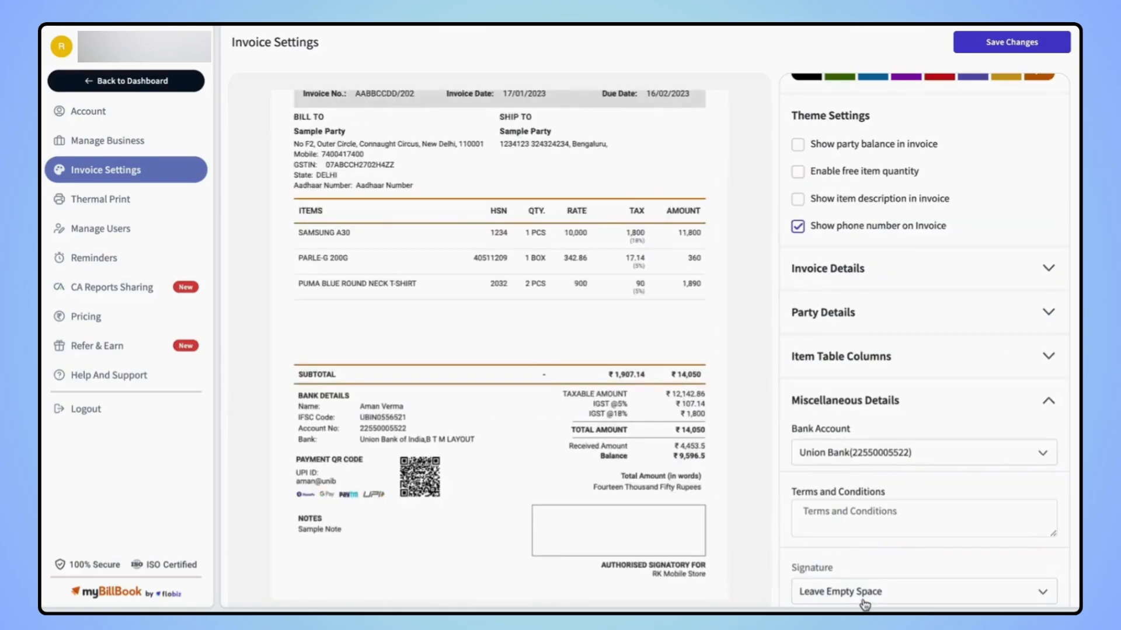
mouse_move(848, 601)
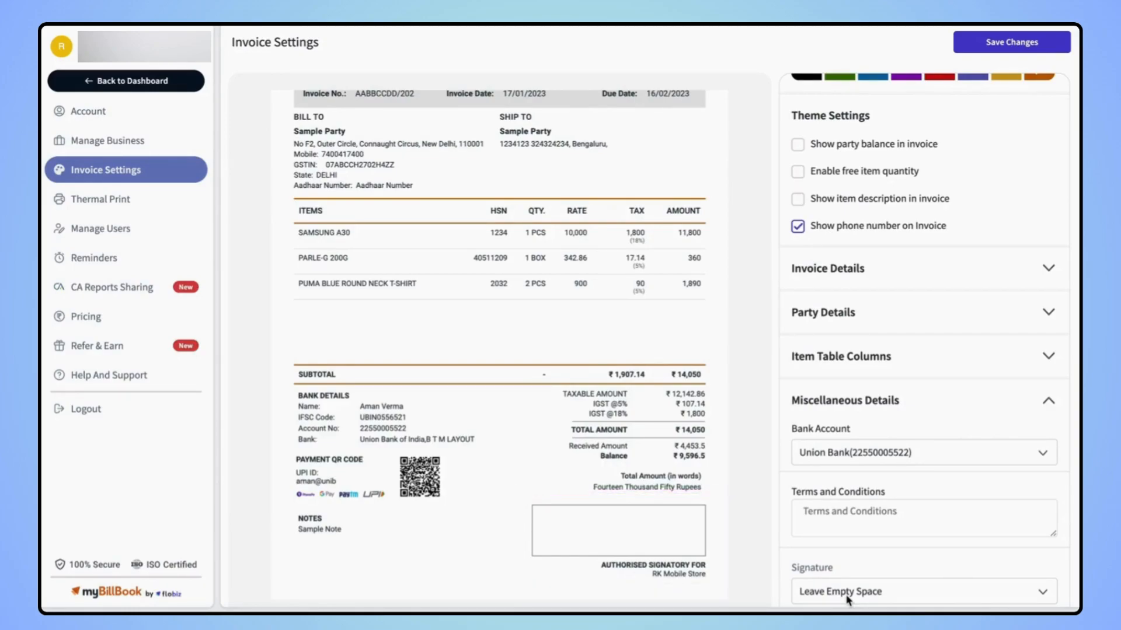
mouse_move(839, 603)
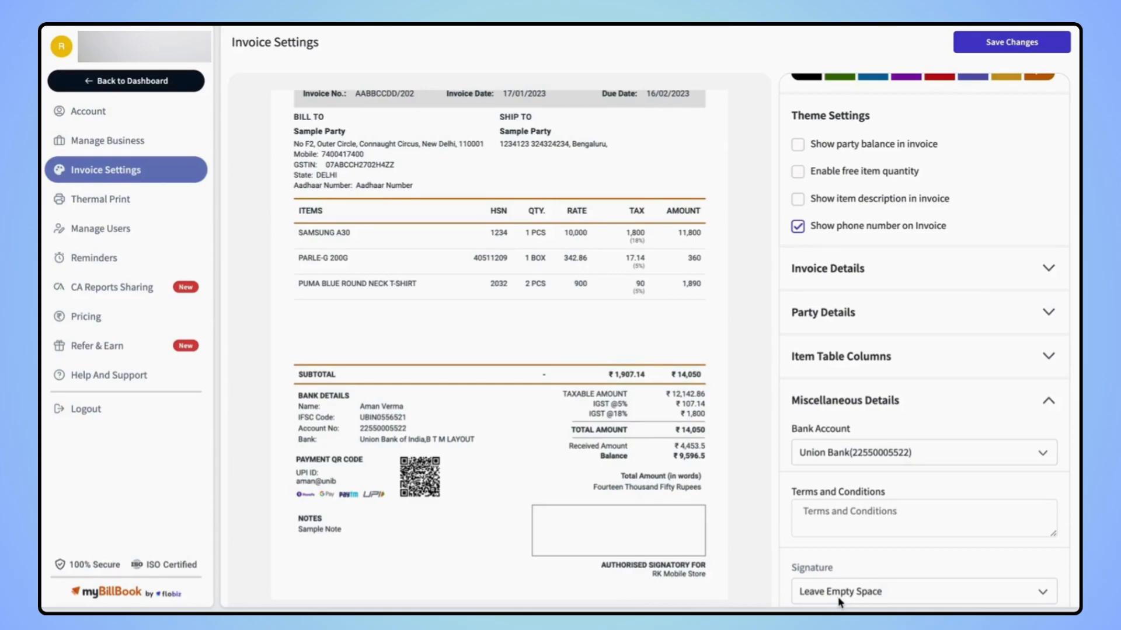
mouse_move(1041, 564)
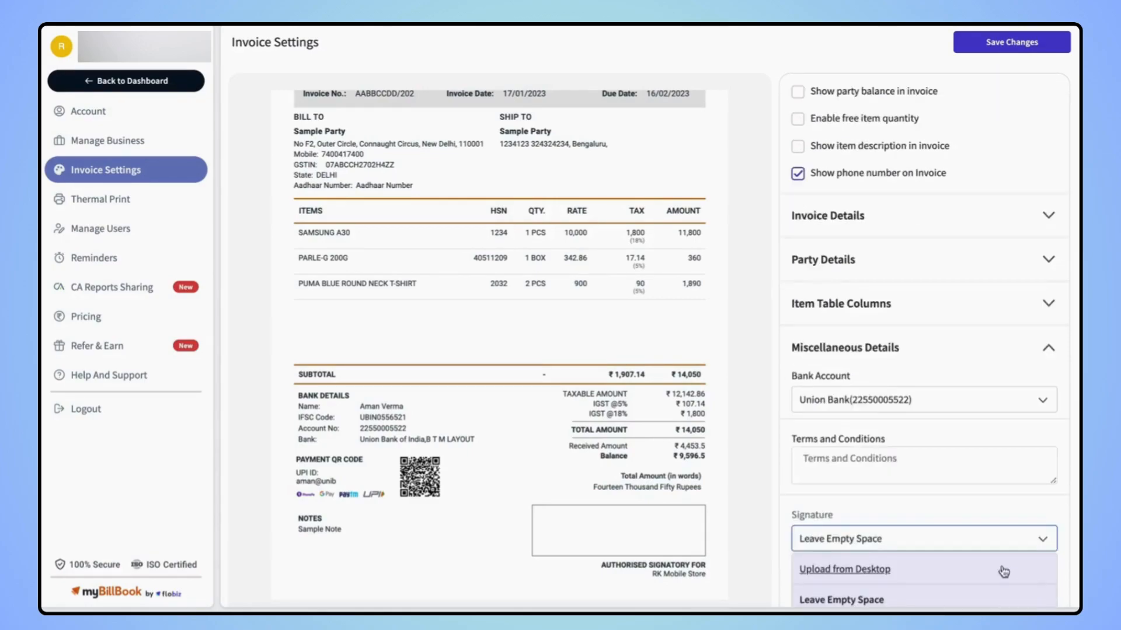
mouse_move(929, 571)
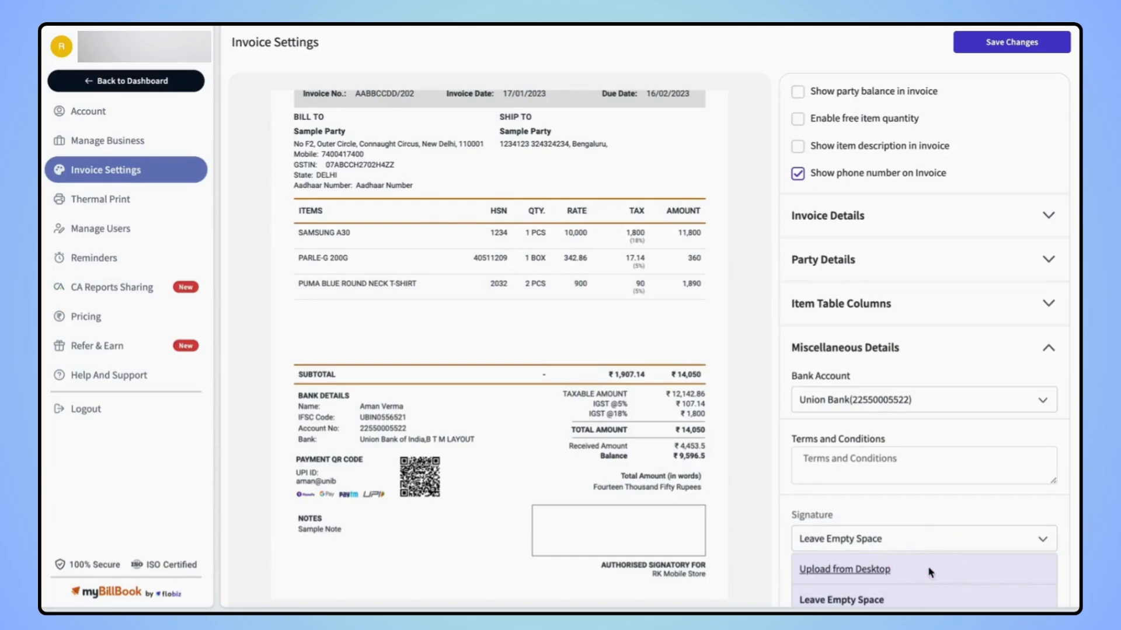
Upload the signature PNG from Downloads so it appears above the authorised signatory line
left_click(844, 568)
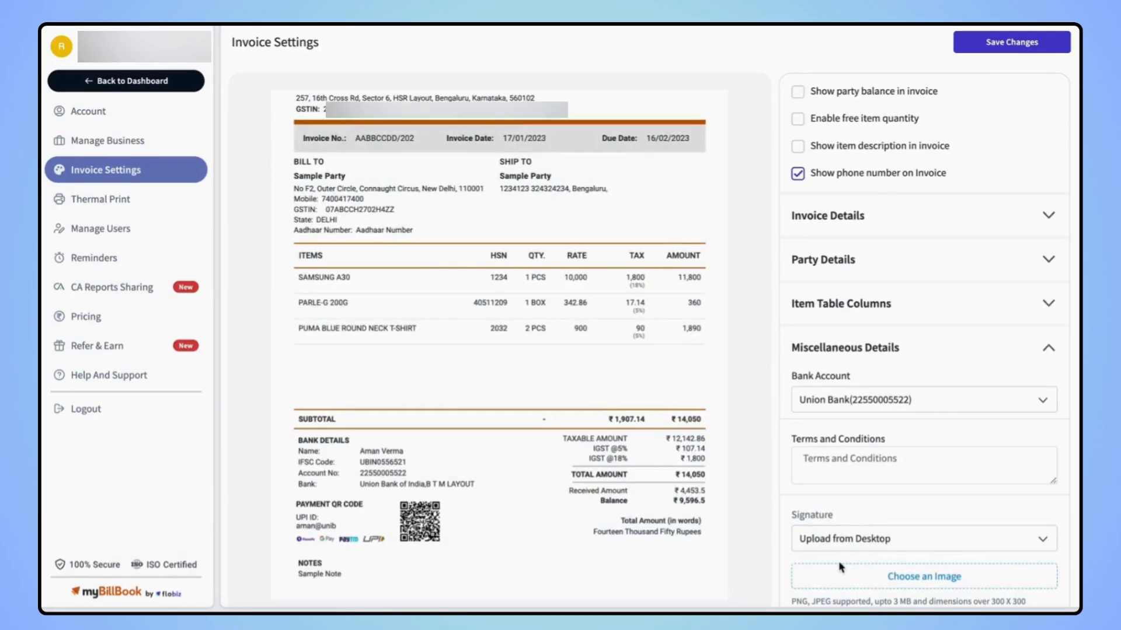
mouse_move(936, 585)
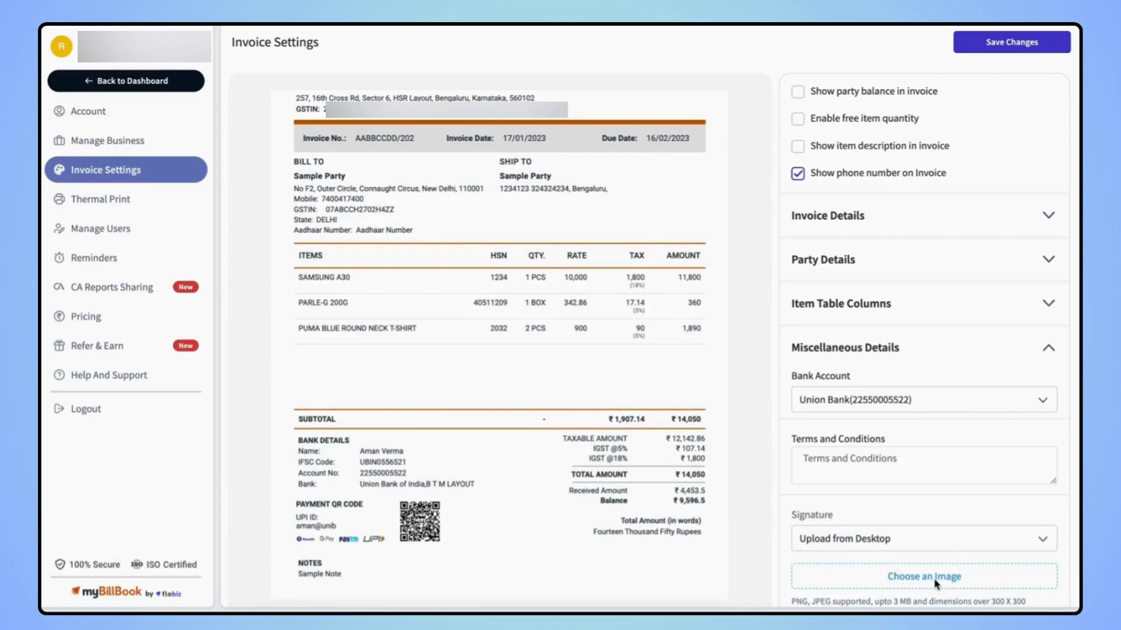
mouse_move(929, 585)
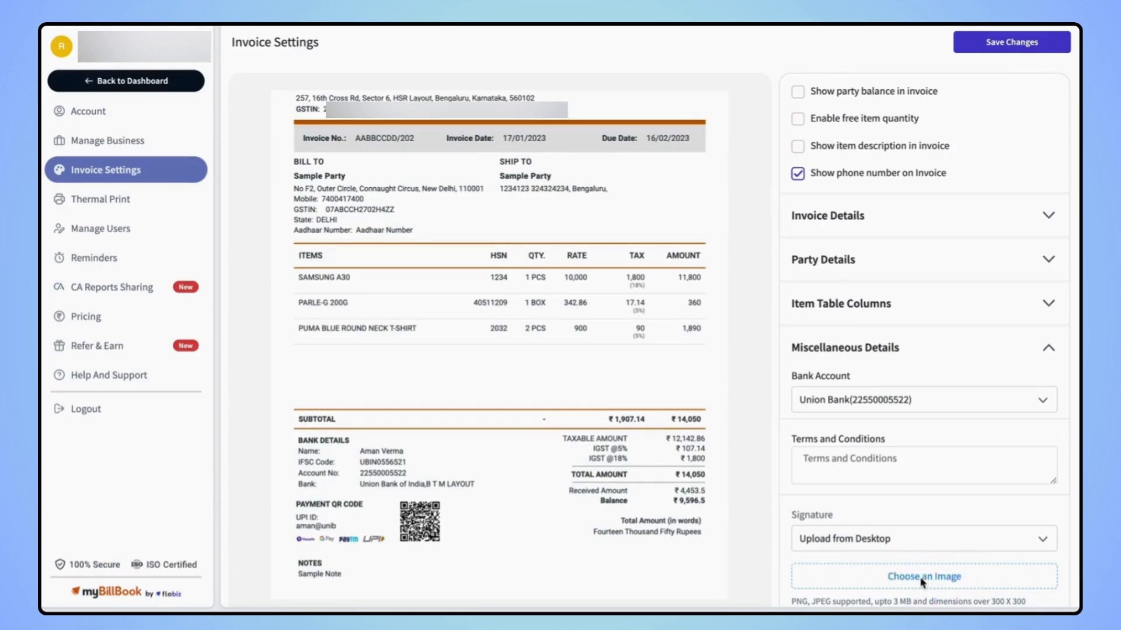
left_click(922, 575)
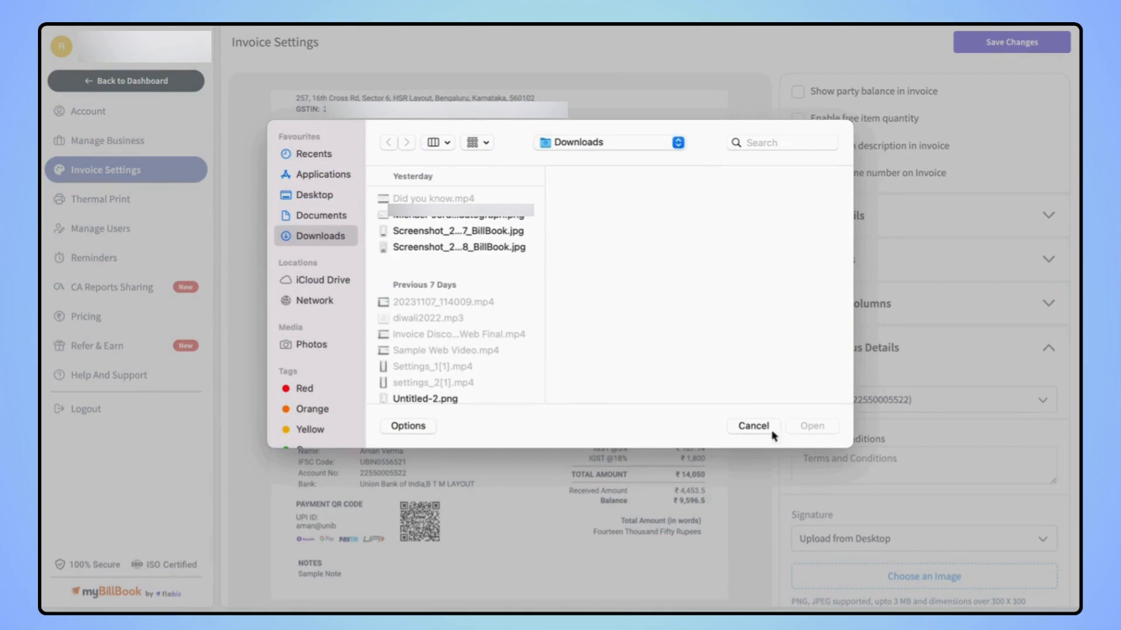
left_click(456, 214)
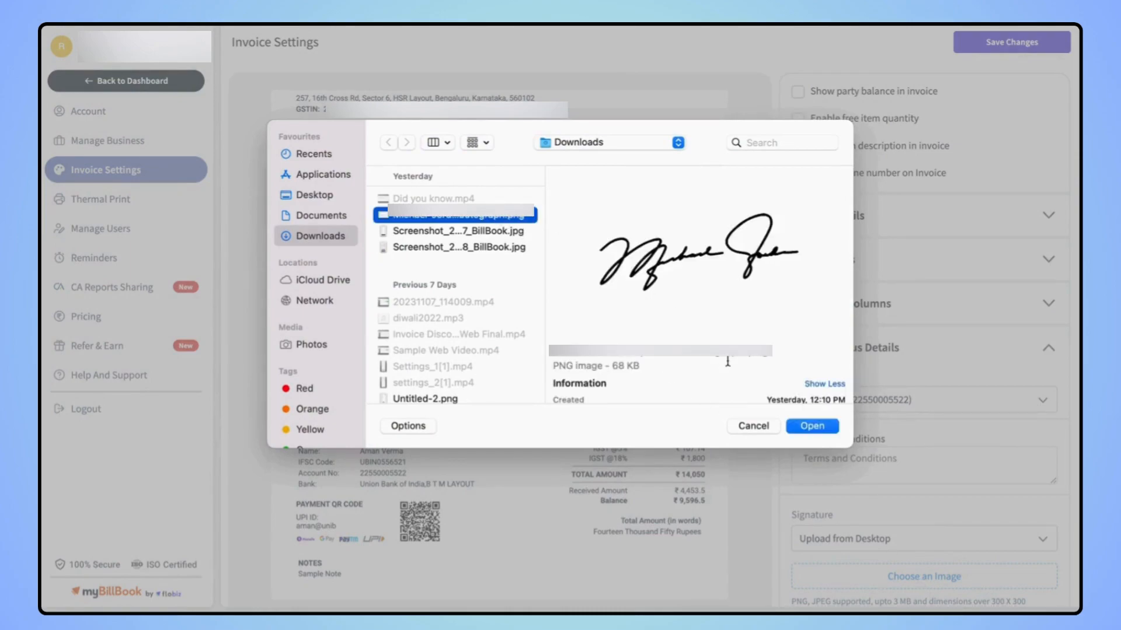
left_click(811, 426)
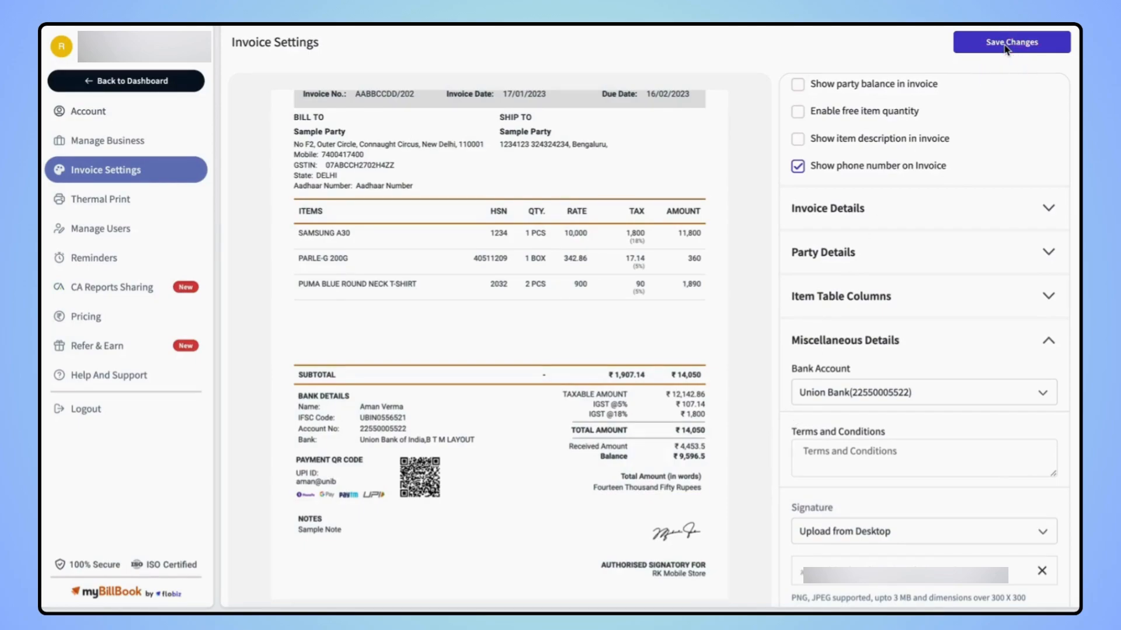
Save the invoice settings including the uploaded signature
left_click(1011, 42)
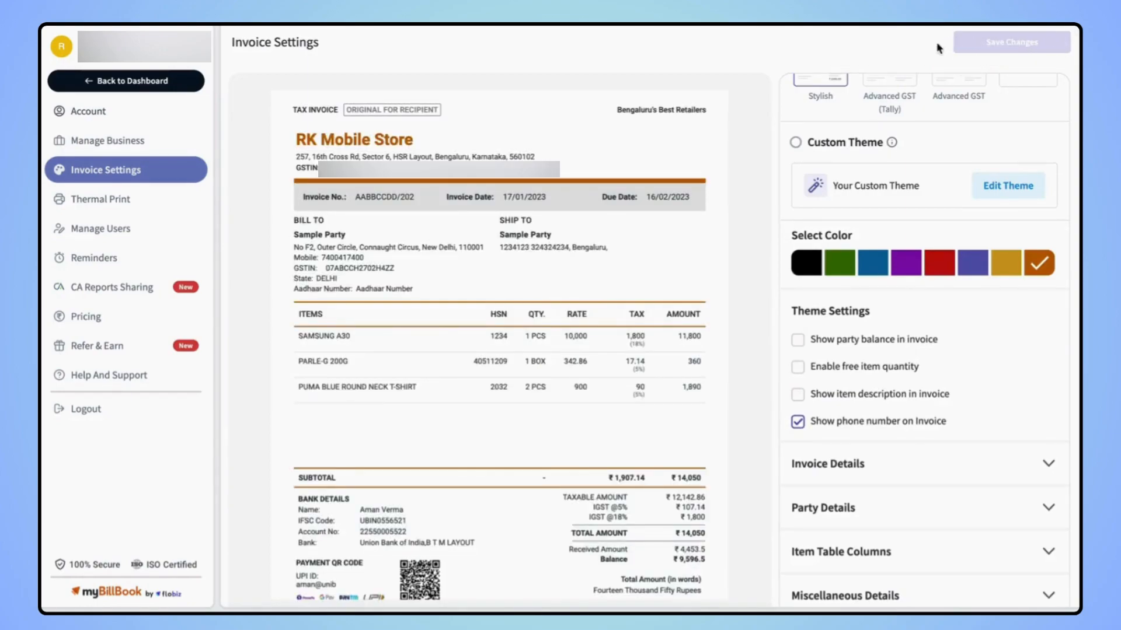
mouse_move(892, 43)
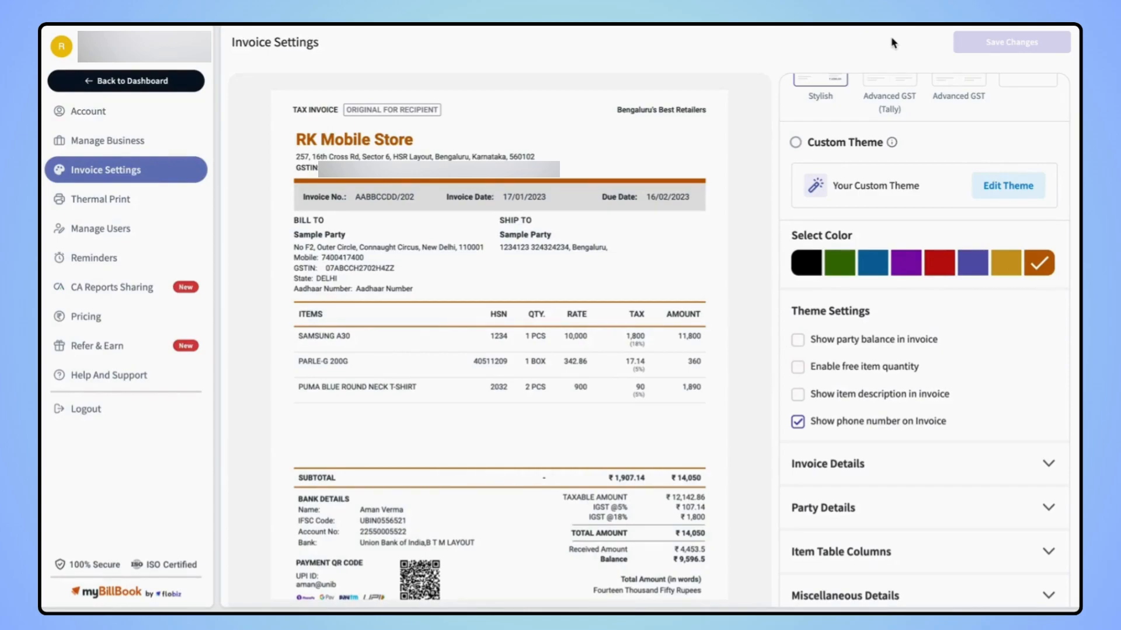
mouse_move(135, 142)
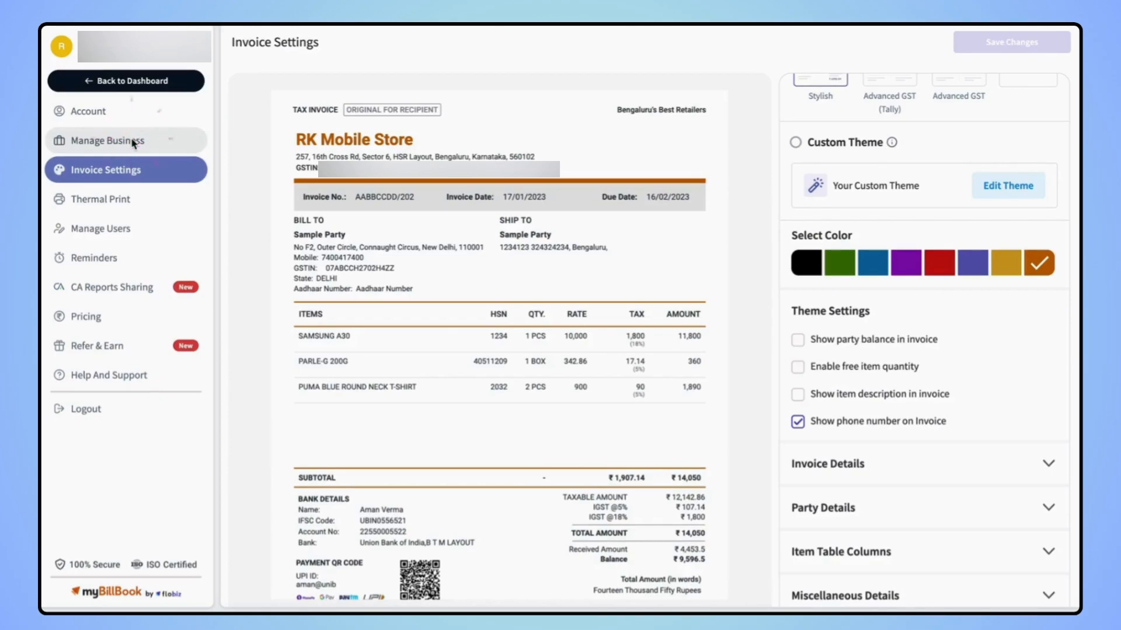
Remove the stored signature image from Business Settings, leaving the add-signature placeholder
left_click(109, 140)
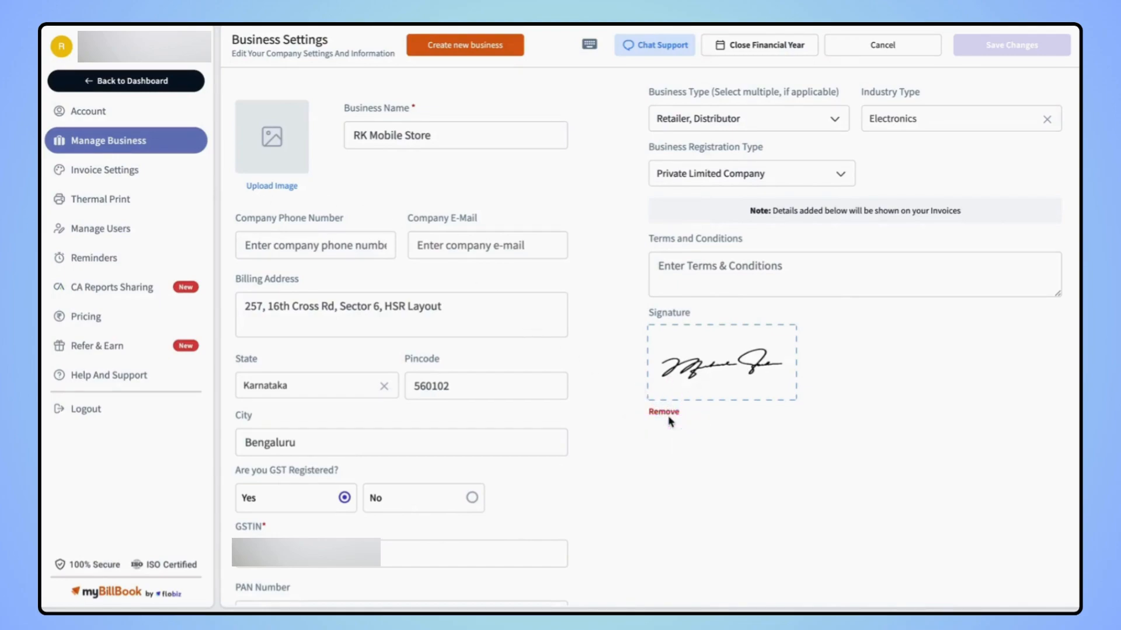
left_click(662, 411)
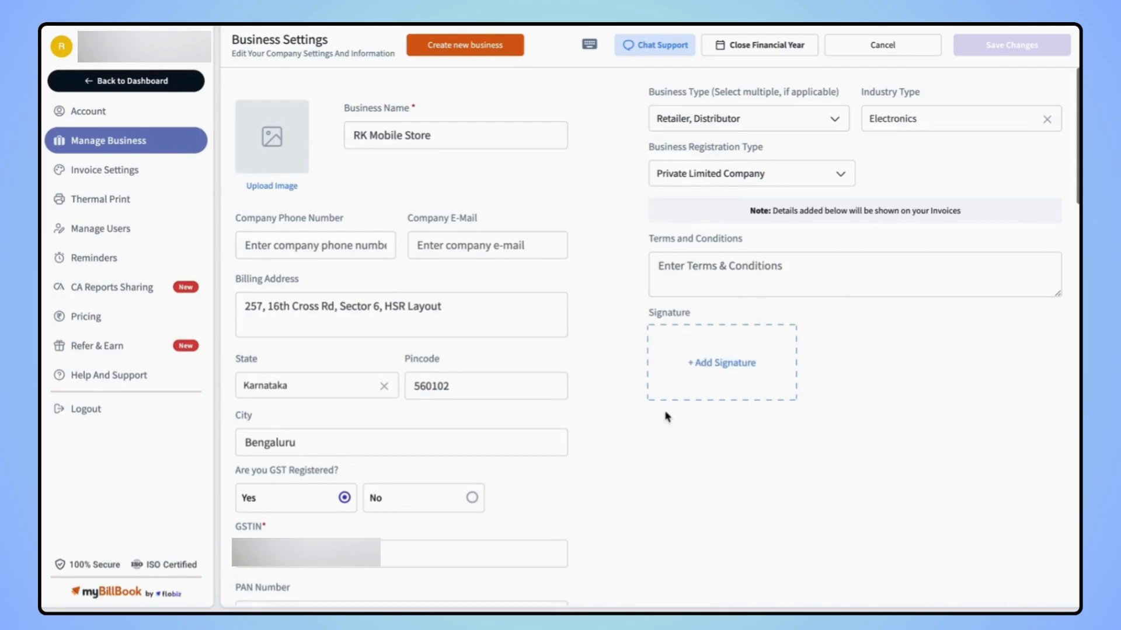
mouse_move(670, 413)
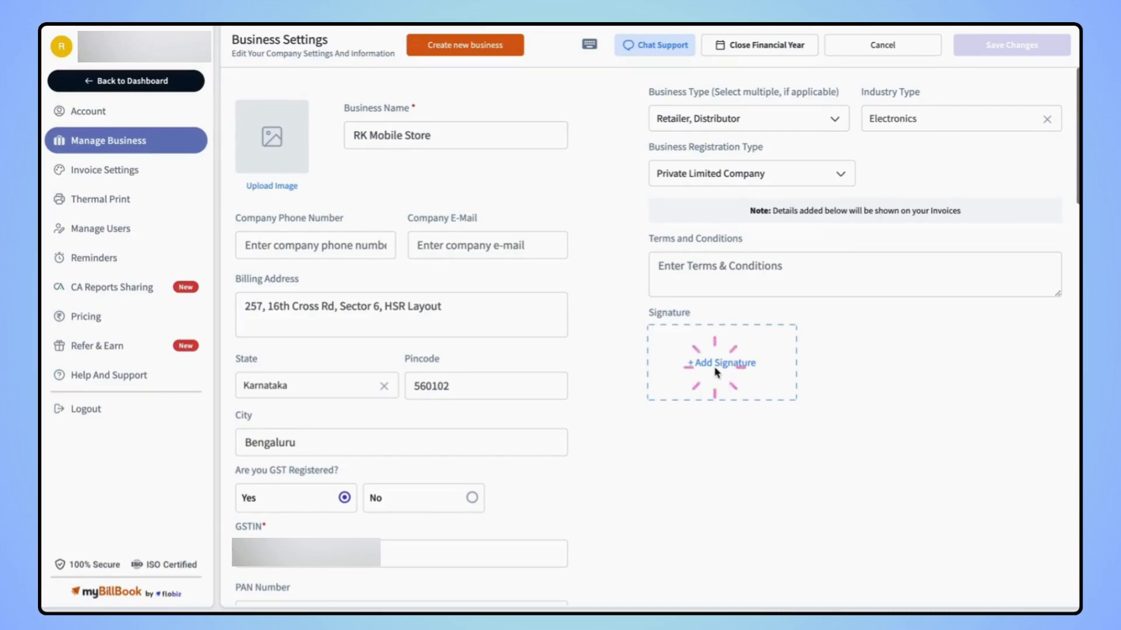
Add the business signature by uploading the signature file from the desktop
left_click(721, 362)
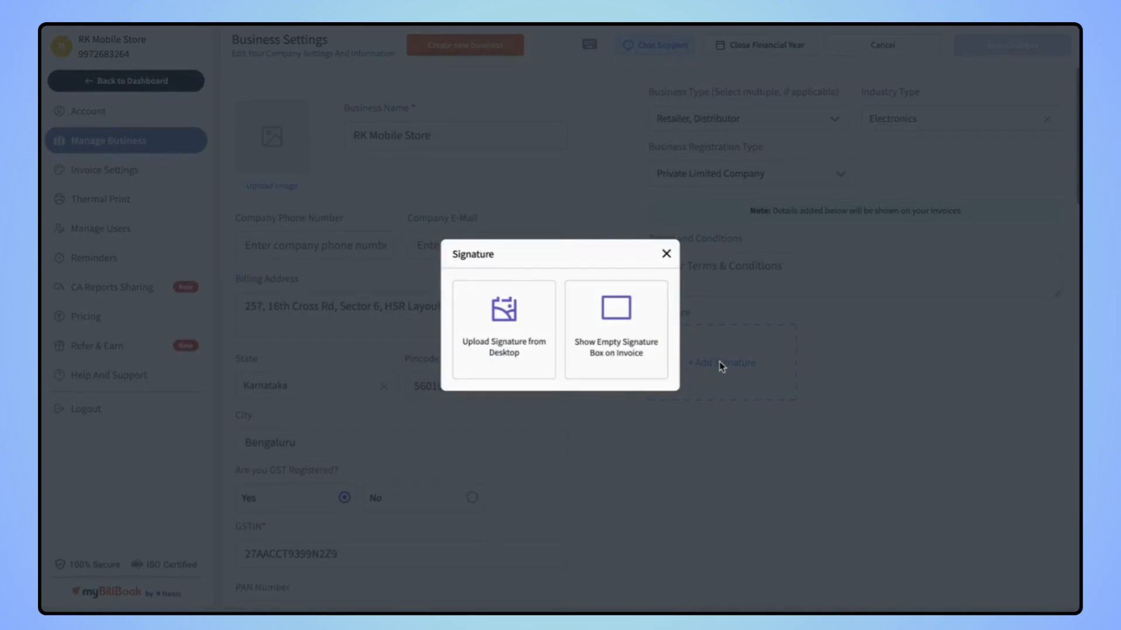
mouse_move(526, 351)
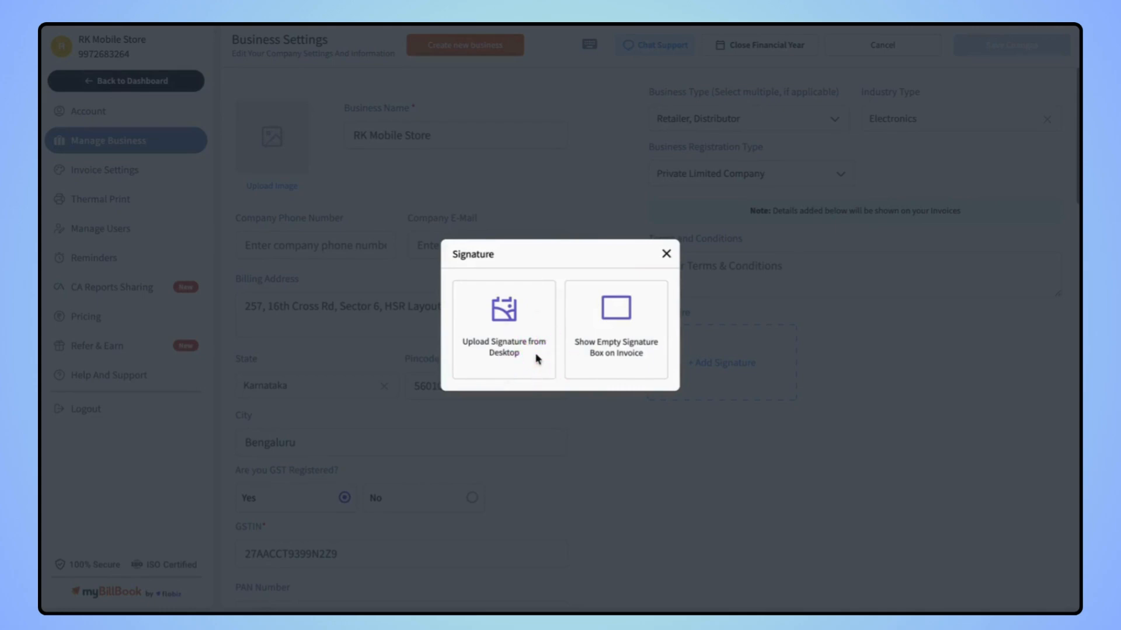
mouse_move(634, 364)
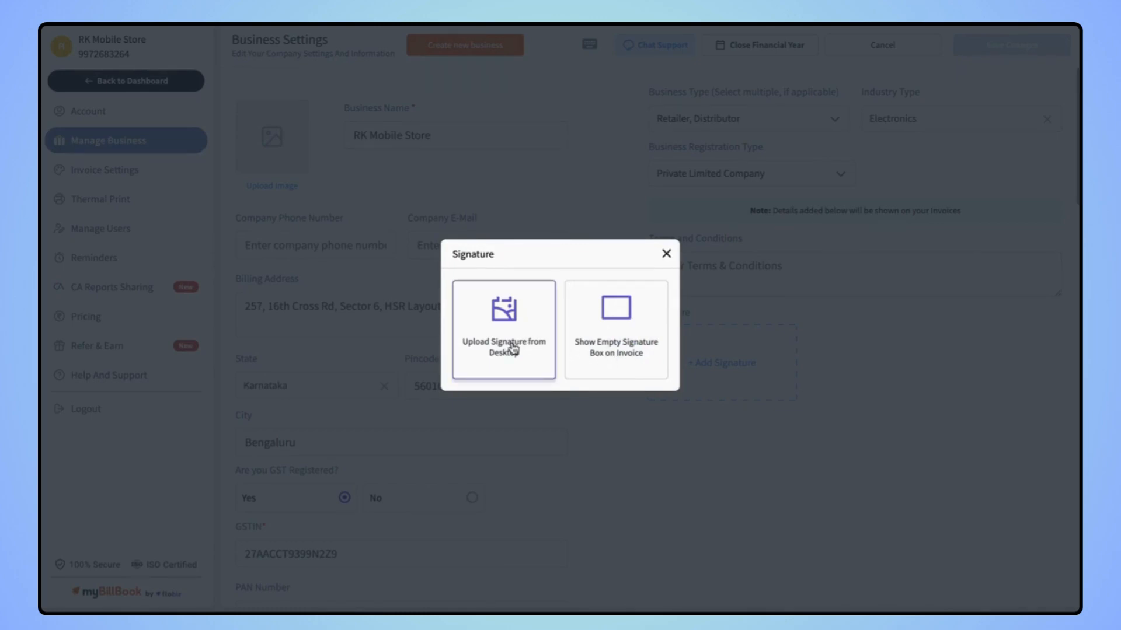
left_click(502, 333)
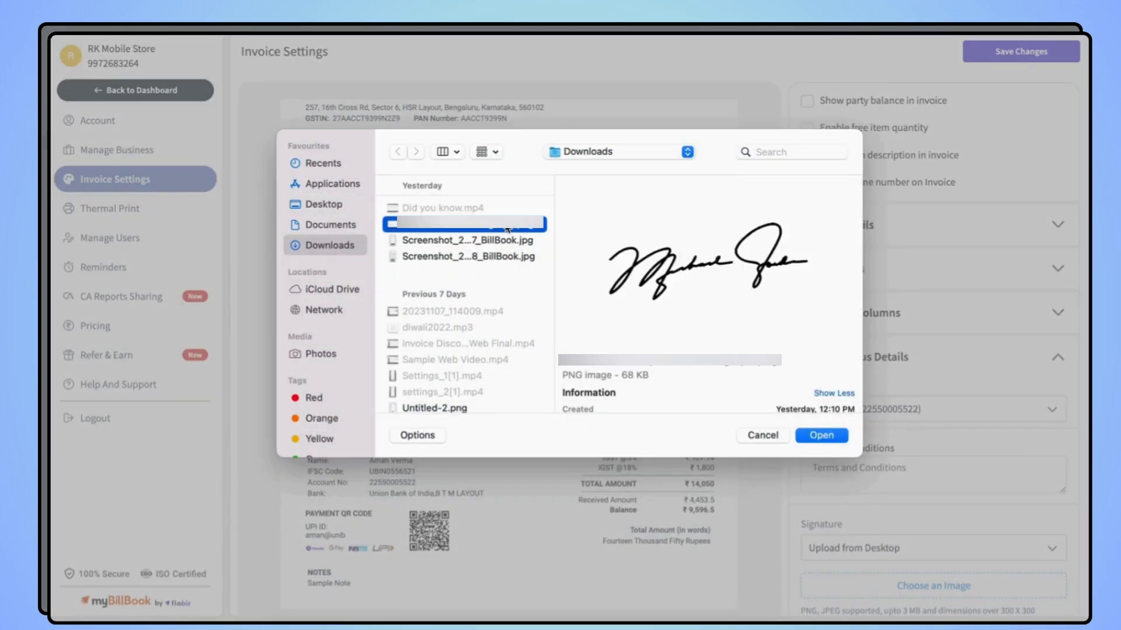
left_click(821, 435)
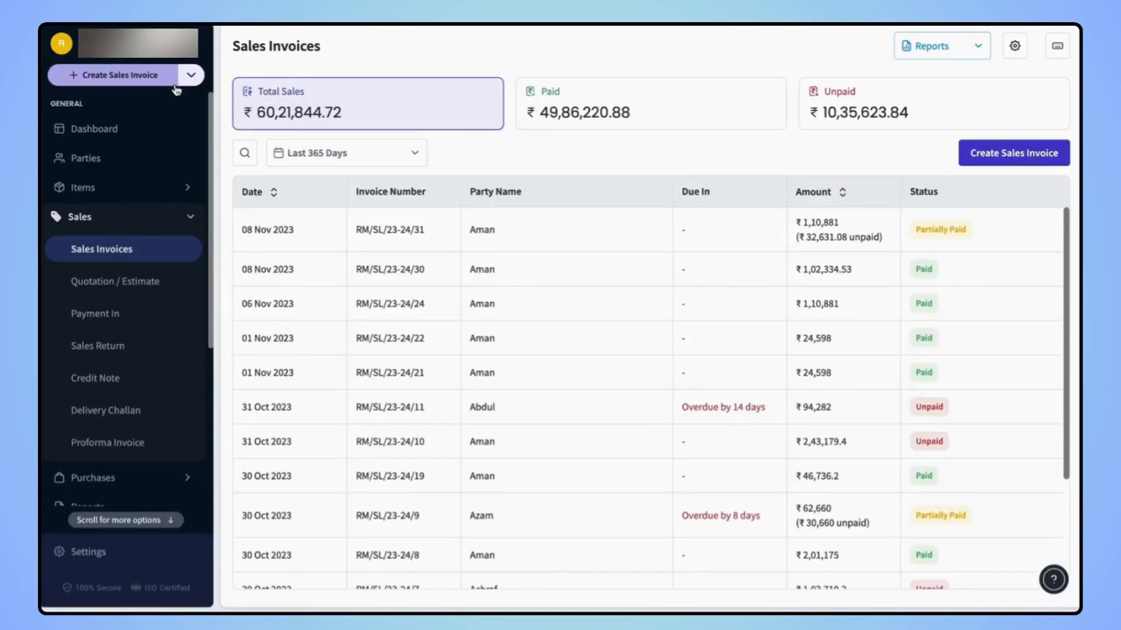
Create a sales invoice for Aman with one Apple Earpods line totalling ₹16,599 incl. 18% IGST
left_click(139, 75)
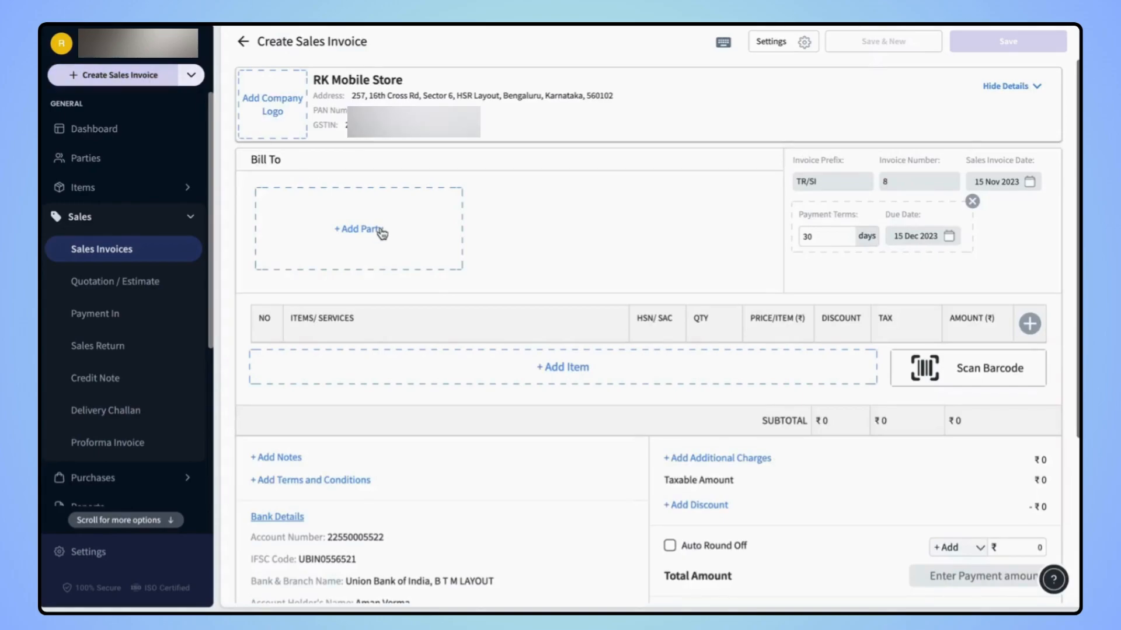
left_click(358, 229)
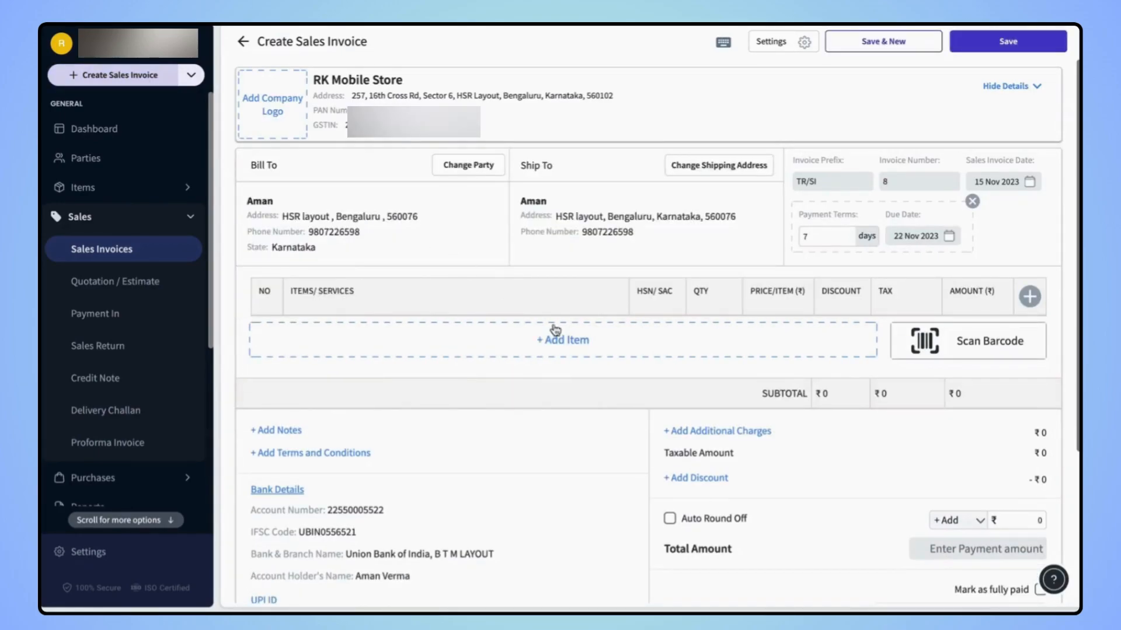
left_click(561, 340)
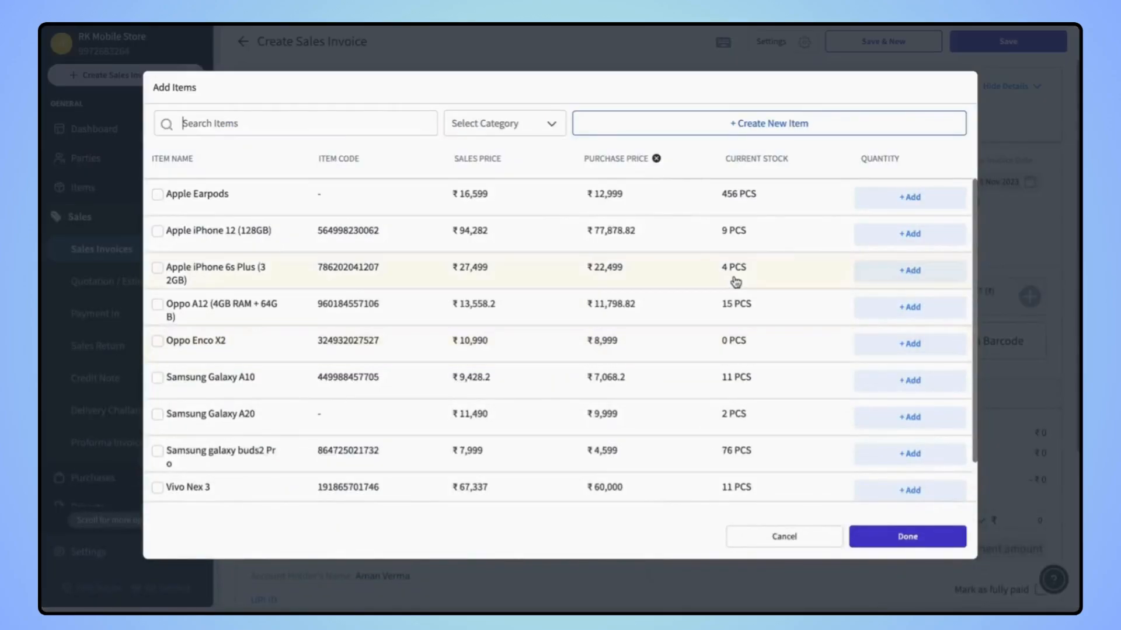
left_click(909, 196)
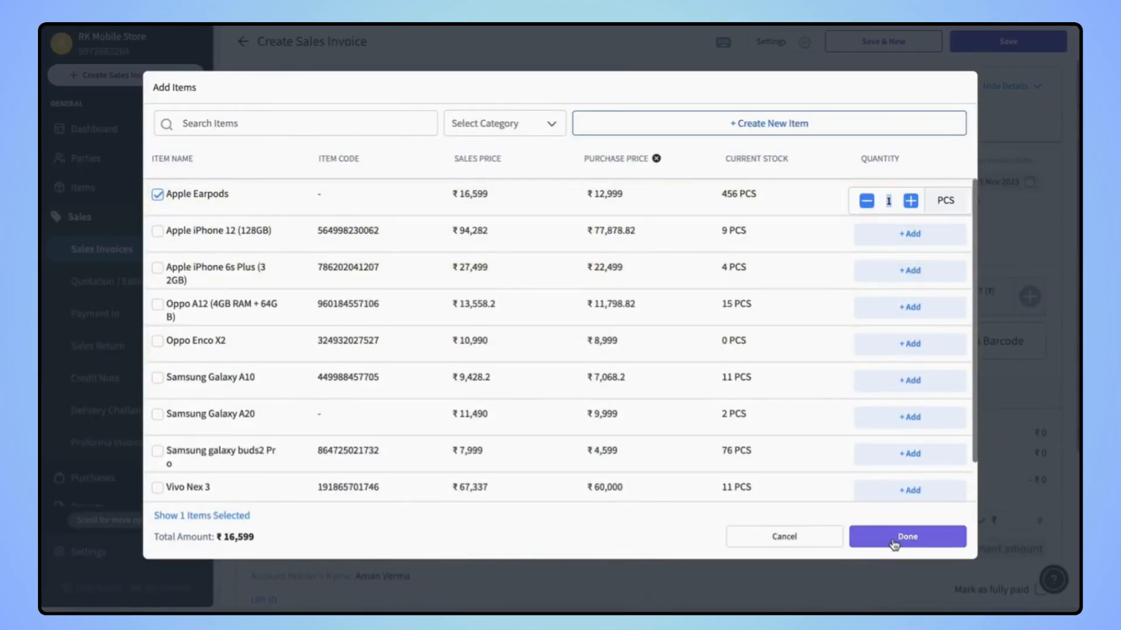
left_click(906, 535)
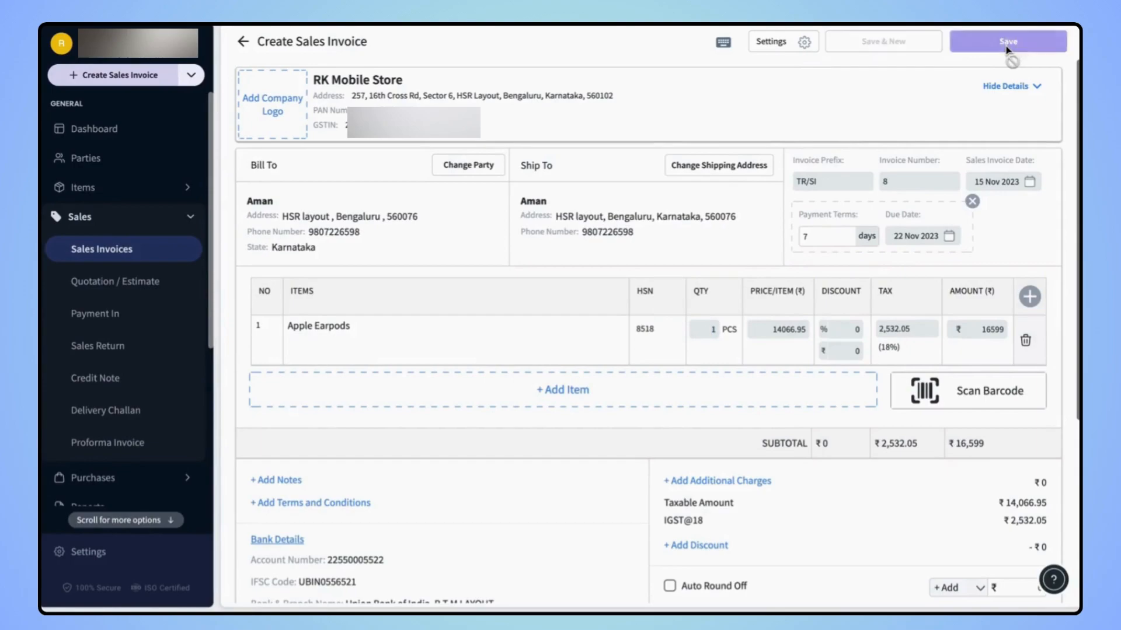
Save invoice TR/SI8 as Unpaid and check the signature above the authorised signatory line
left_click(1007, 41)
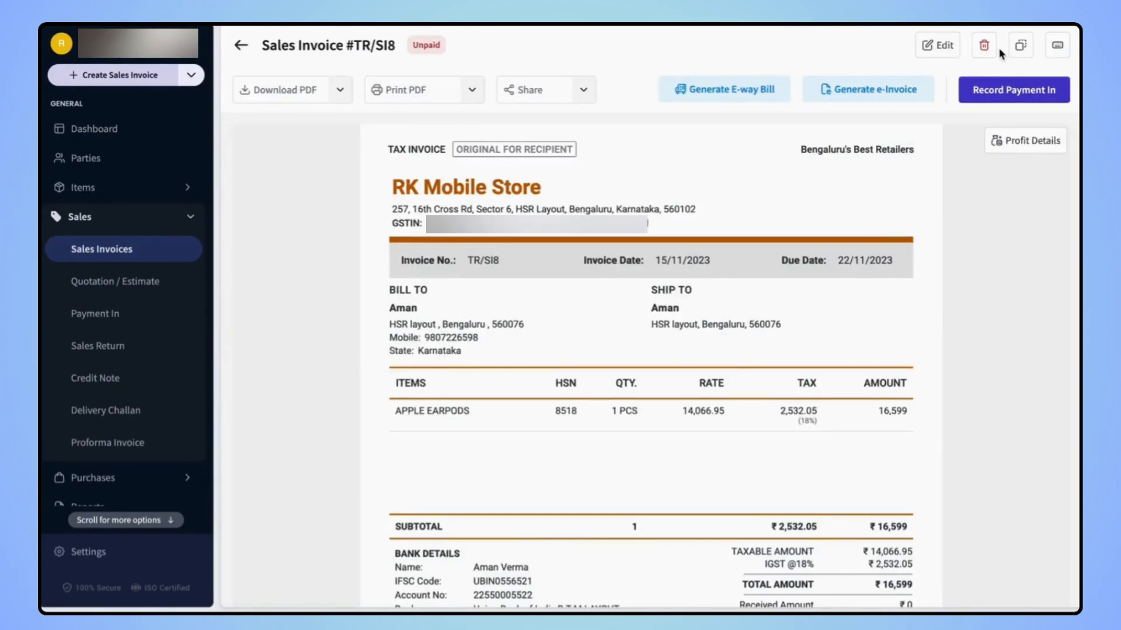
scroll("down", 3)
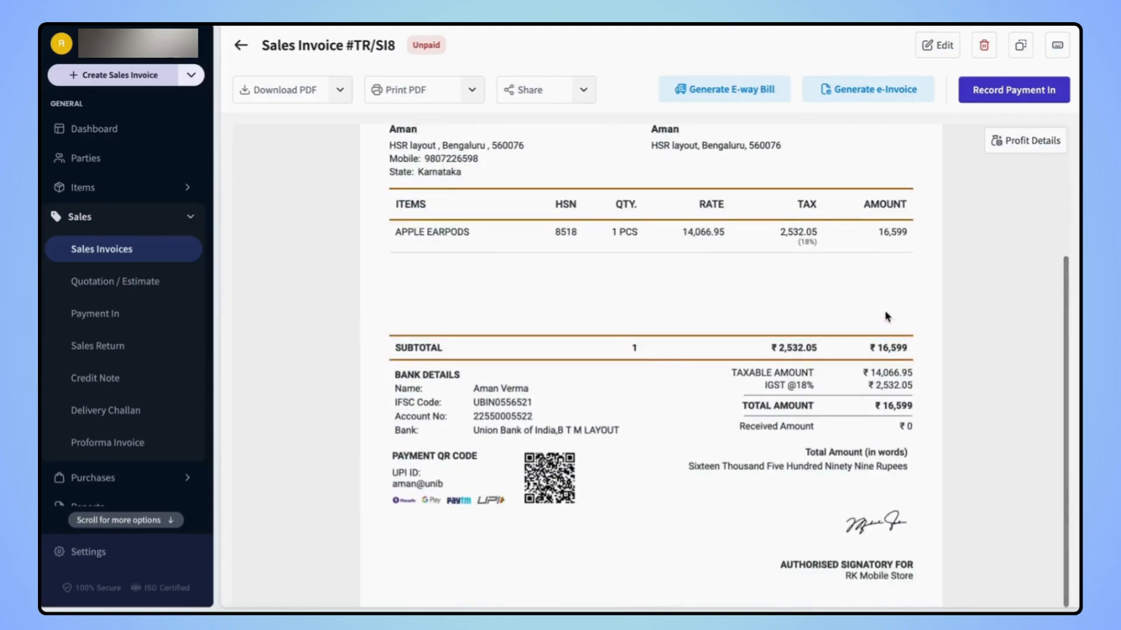